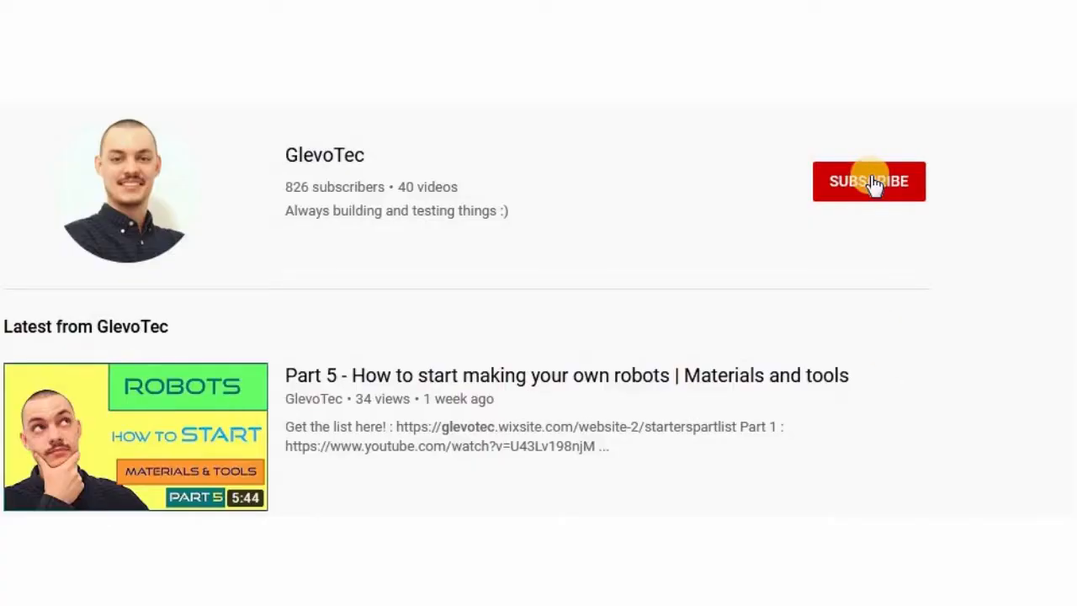
Subscribe to the channel and set the notification bell to All uploads
{"action": "left_click", "coordinate": [869, 181]}
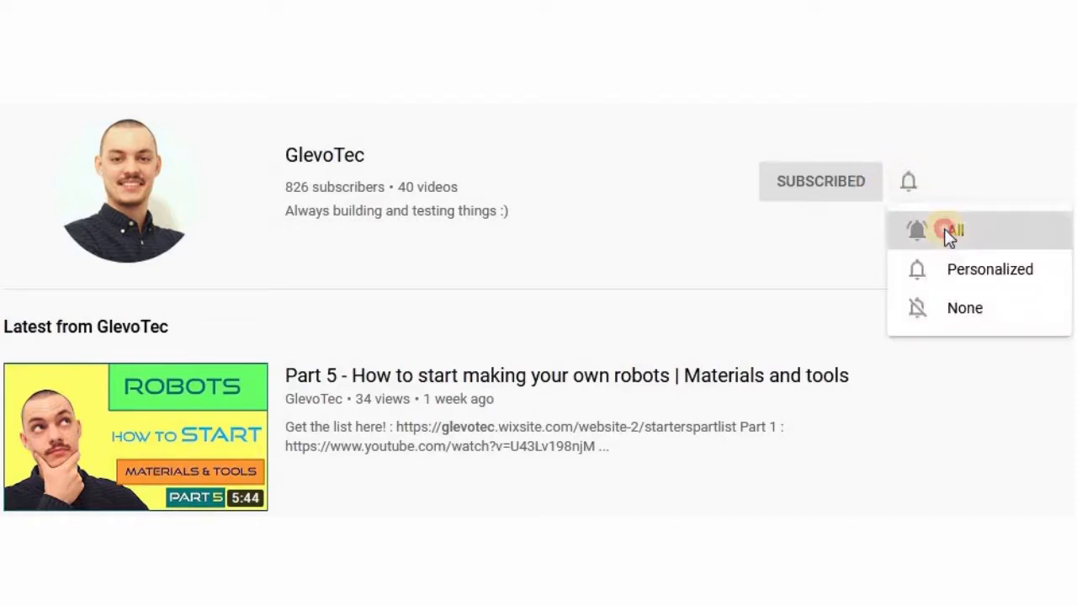
{"action": "left_click", "coordinate": [942, 231]}
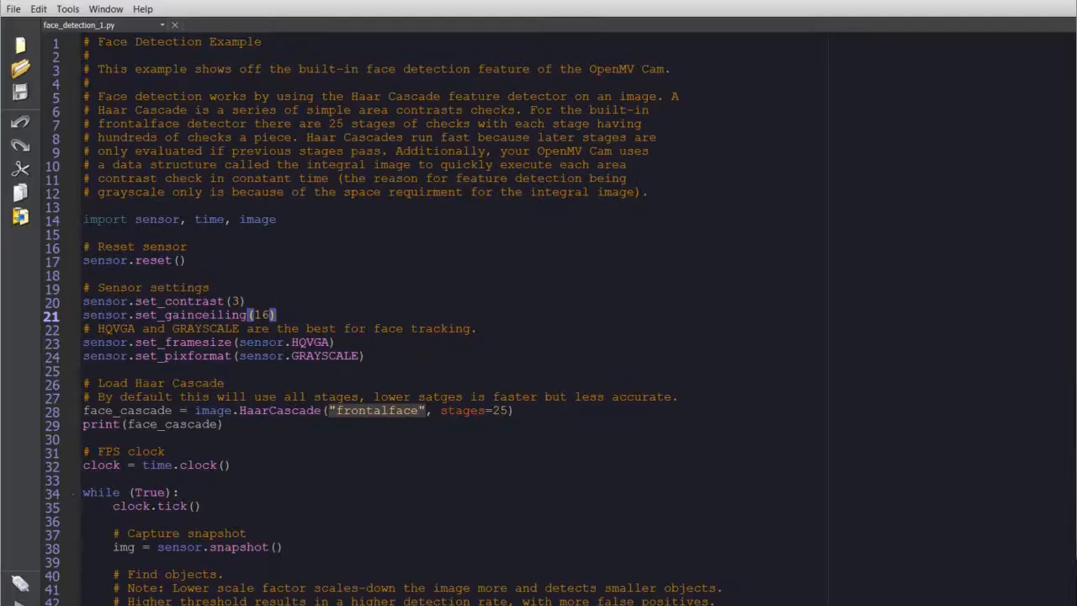
Scroll through the face detection script and browse File > Examples categories
{"action": "scroll", "scroll_direction": "down", "scroll_amount": 3}
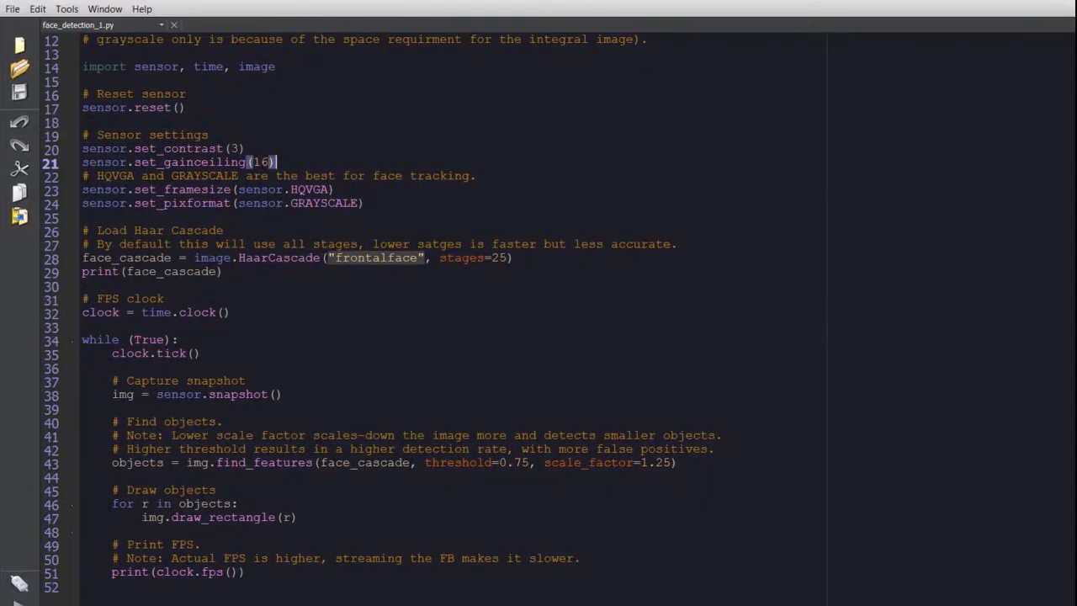
{"action": "left_click", "coordinate": [12, 7]}
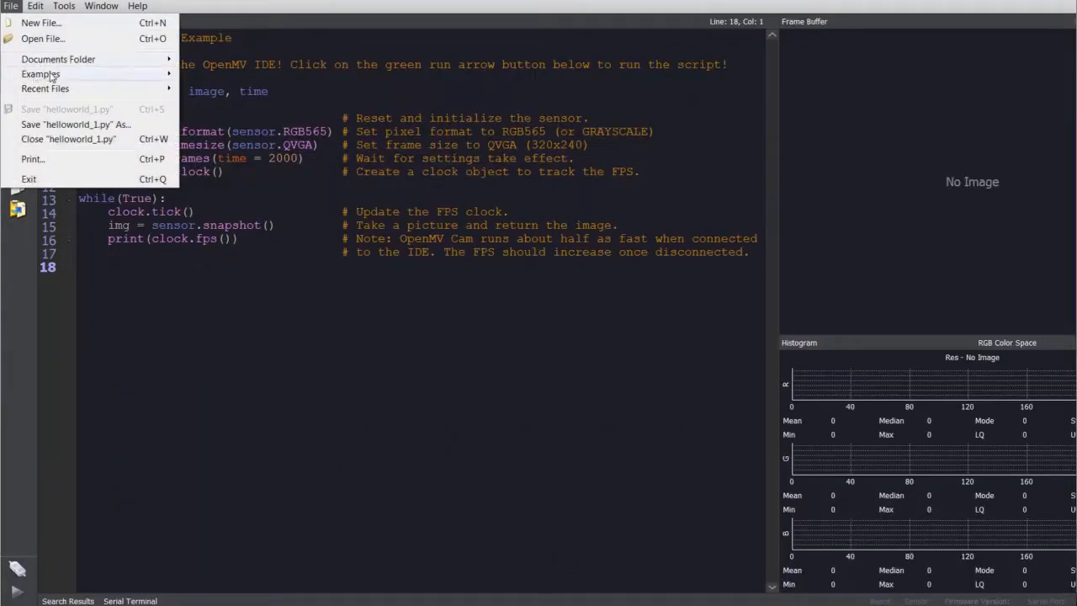
{"action": "left_click", "coordinate": [40, 74]}
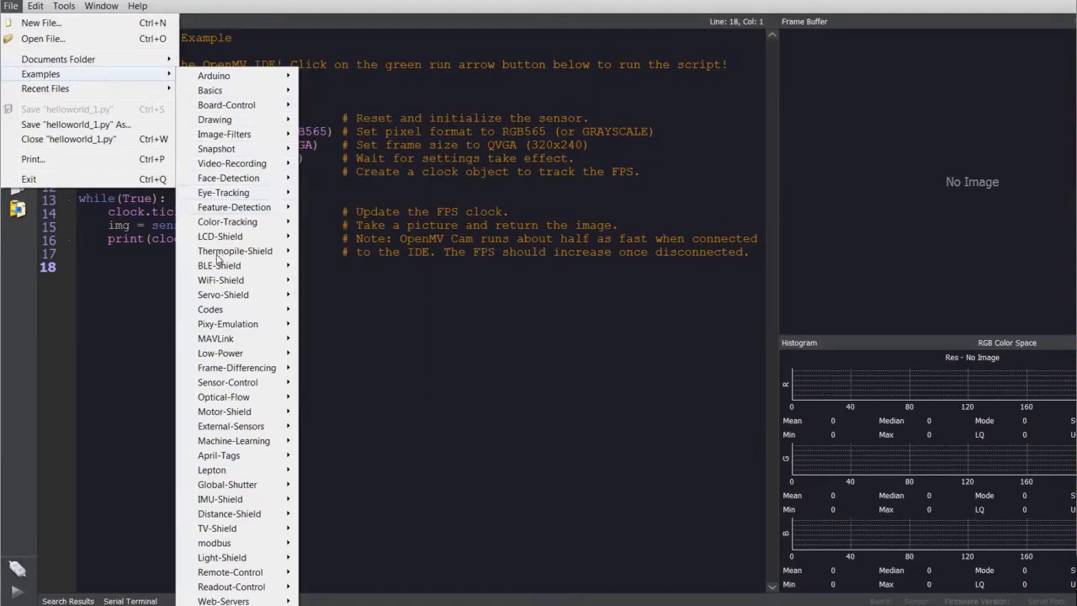
{"action": "left_click", "coordinate": [228, 177]}
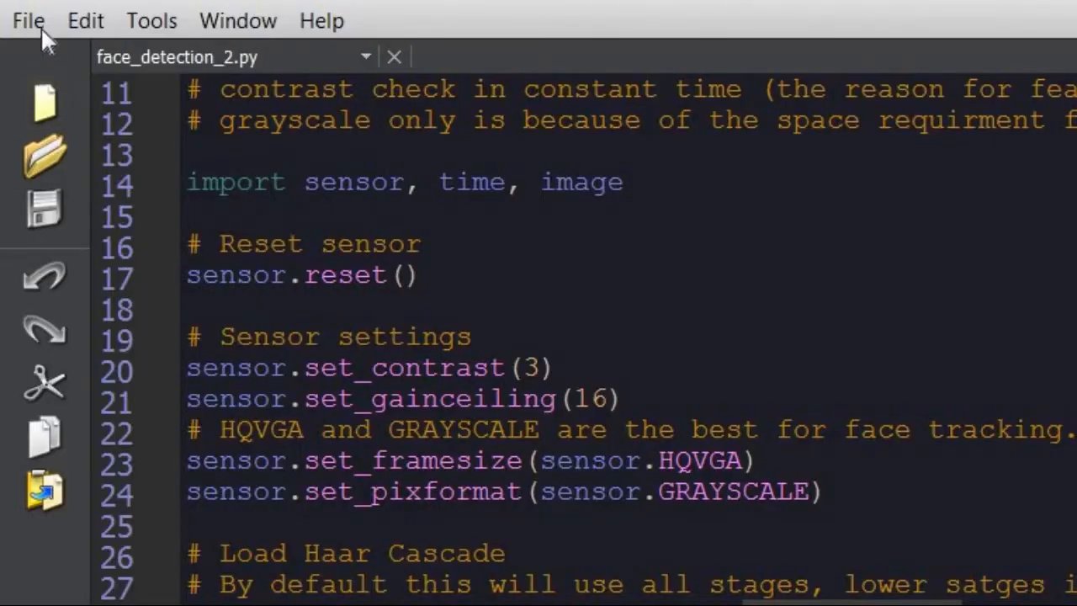
Load arduino_i2c_slave from File > Examples and scroll down to its Arduino code
{"action": "left_click", "coordinate": [27, 20]}
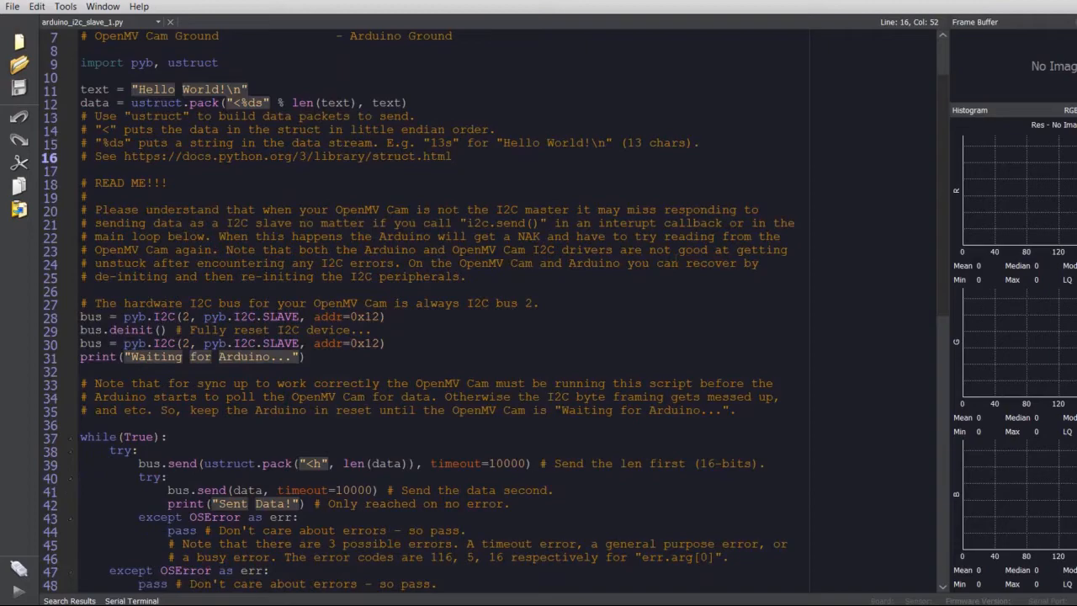
{"action": "scroll", "scroll_direction": "down", "scroll_amount": 3}
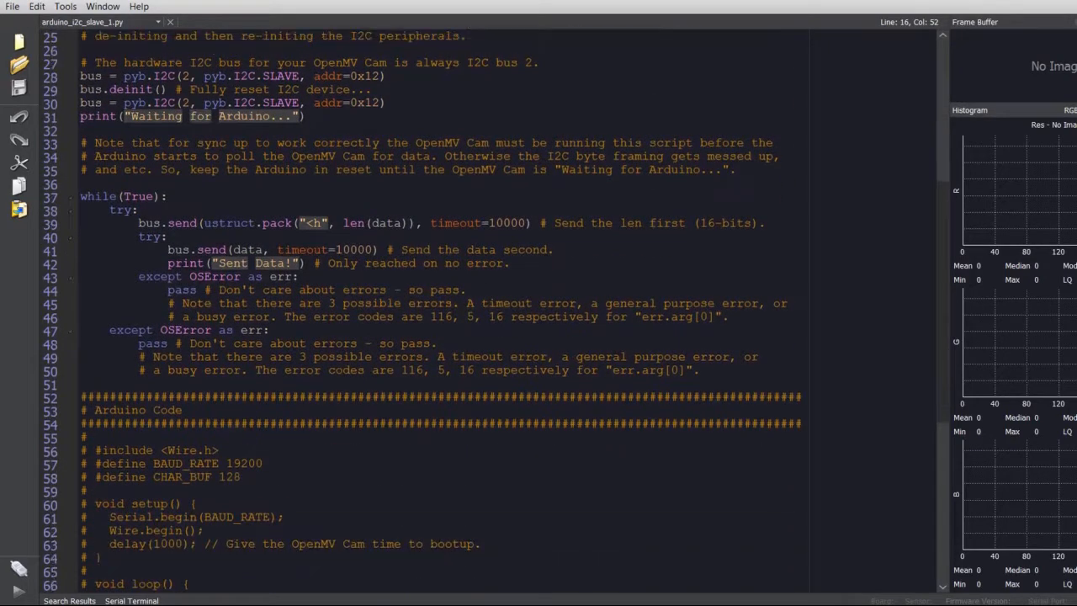
{"action": "scroll", "scroll_direction": "down", "scroll_amount": 3}
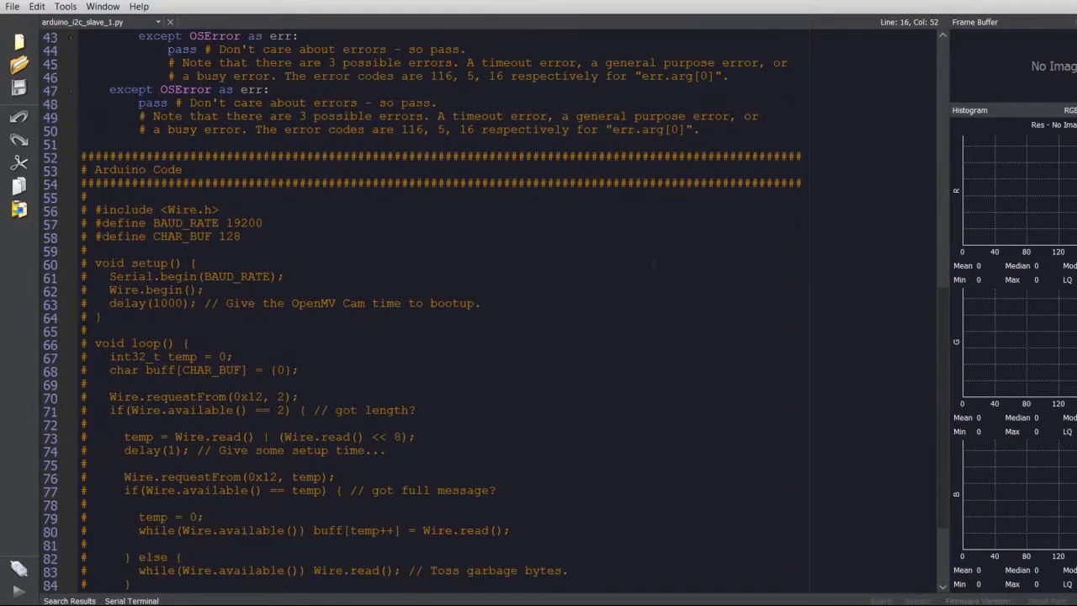